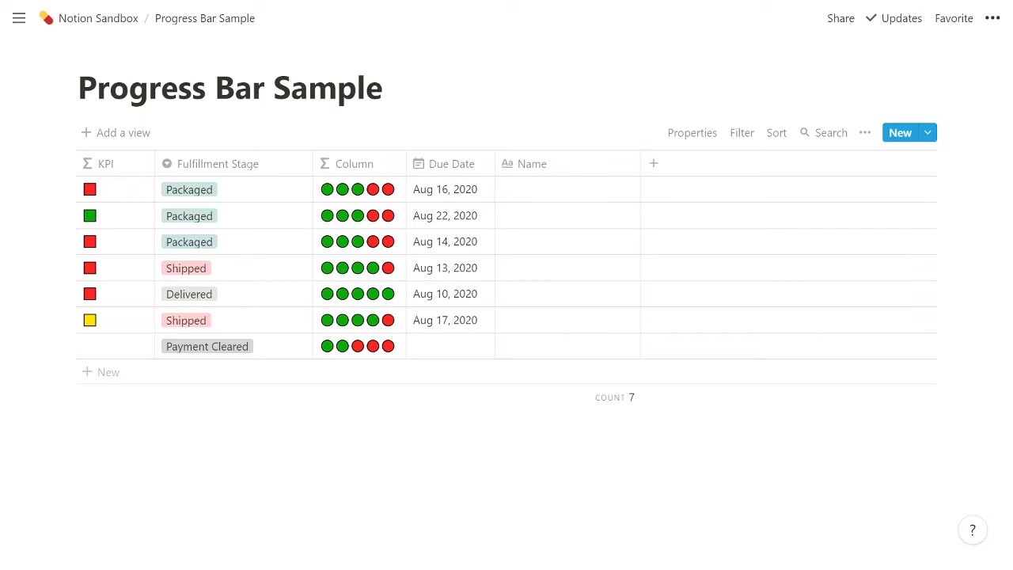
pyautogui.moveTo(361, 246)
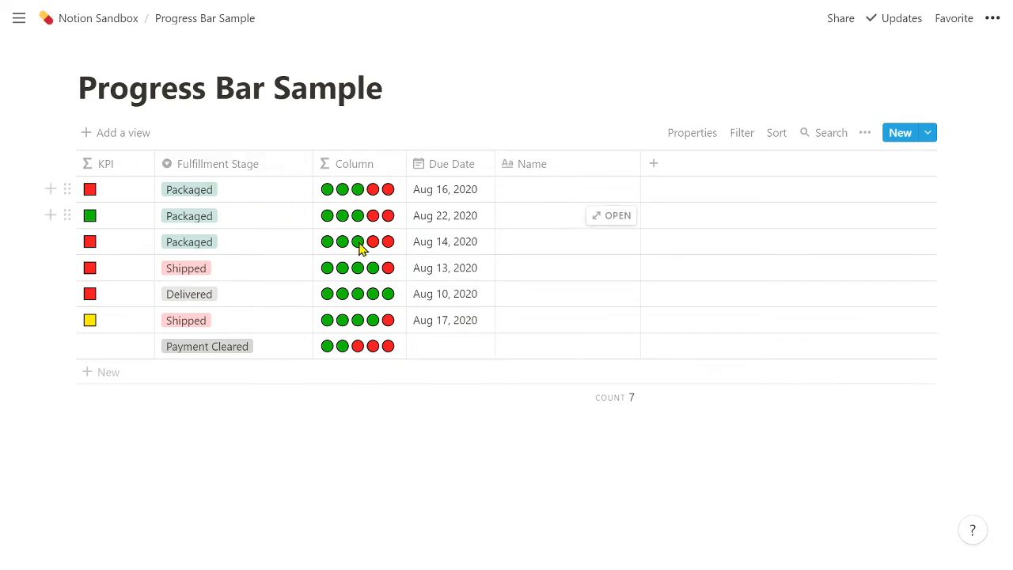
pyautogui.moveTo(367, 293)
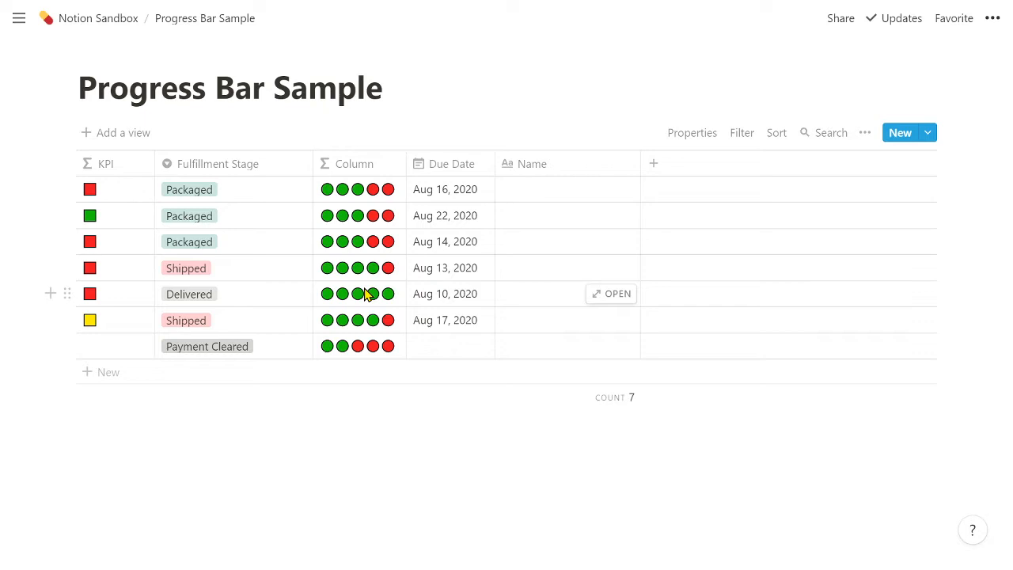
pyautogui.moveTo(230, 284)
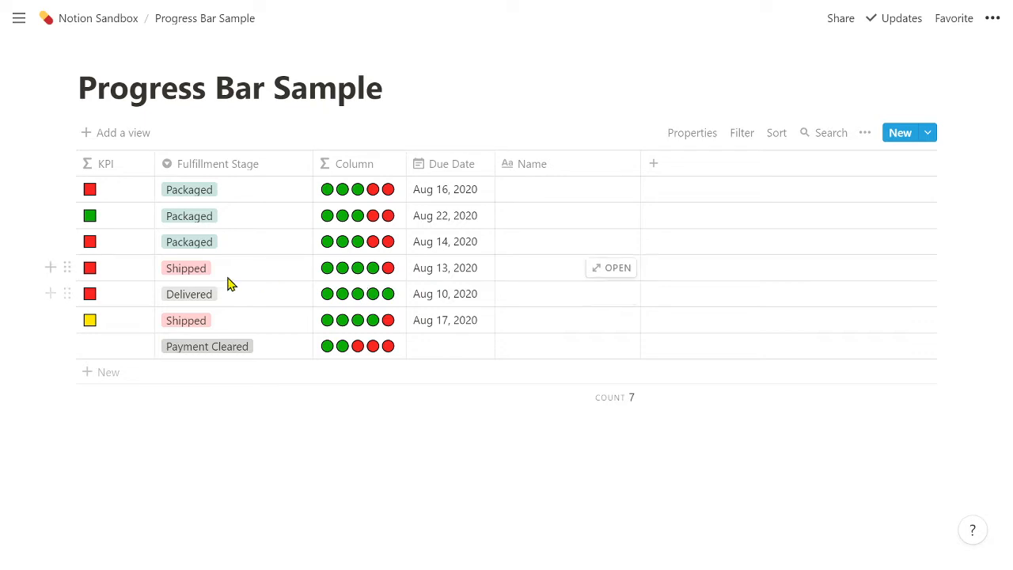
# Review the nested if(prop("Fulfillment Stage")…) formula mapping each stage to its green/red dot string
pyautogui.click(189, 190)
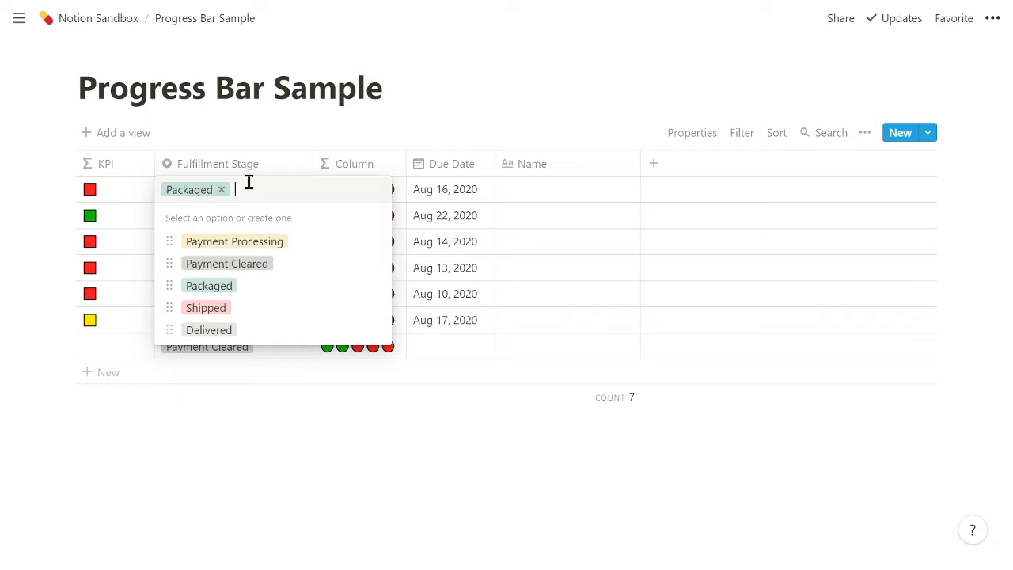
pyautogui.moveTo(356, 163)
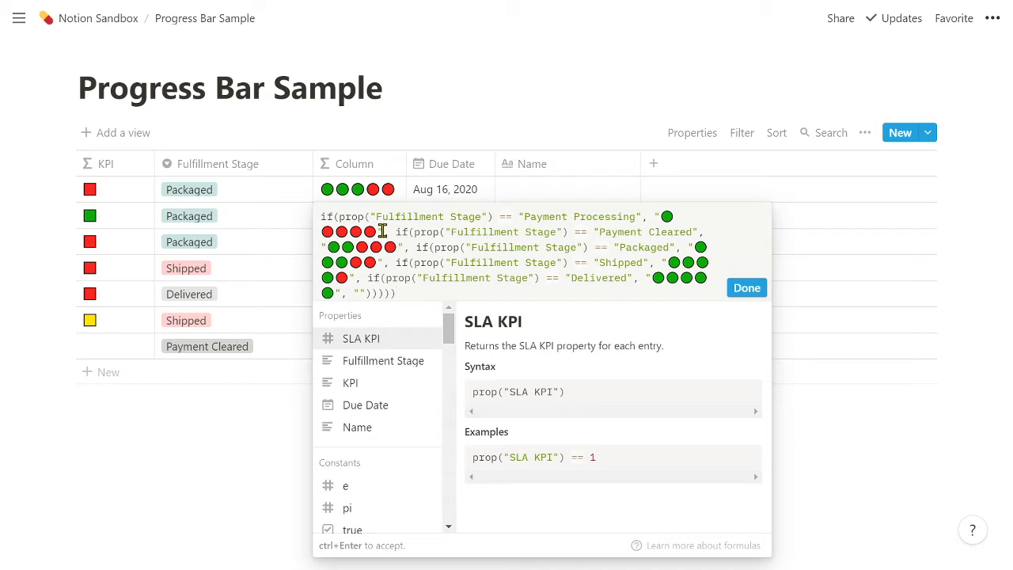
pyautogui.moveTo(630, 238)
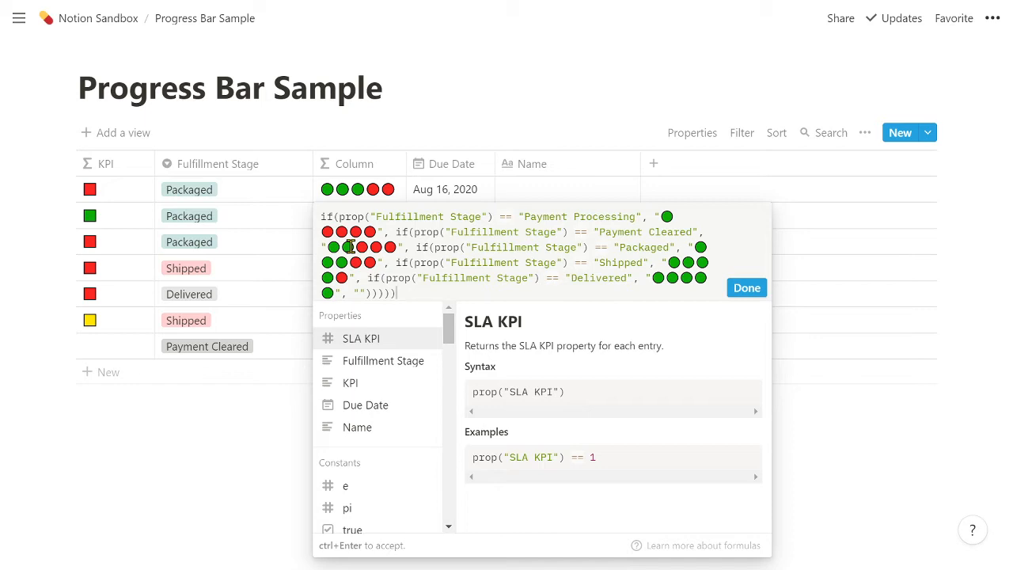
# Move the first order's Fulfillment Stage to Payment Processing, then Shipped, giving four green dots and one red
pyautogui.click(746, 288)
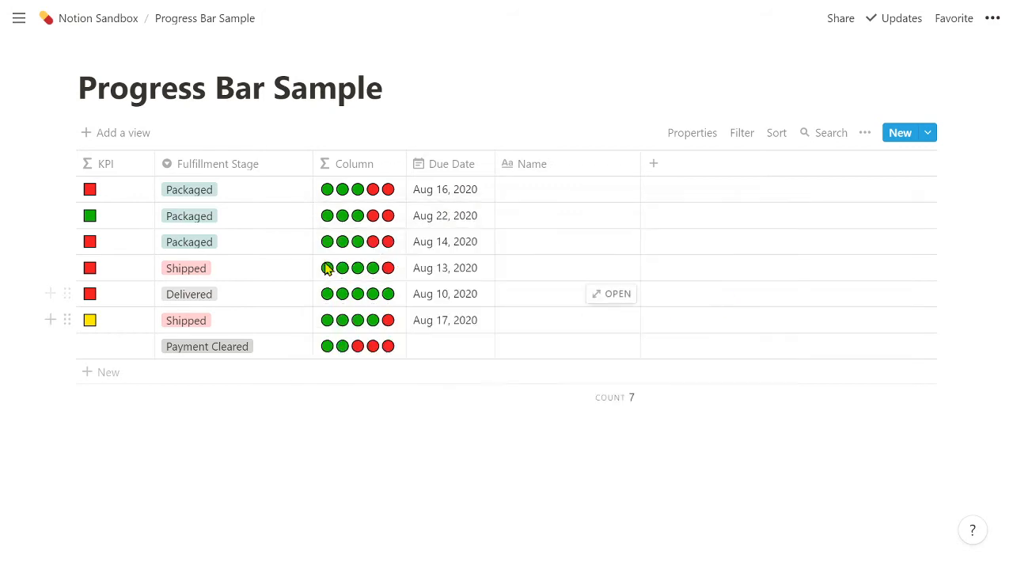
pyautogui.moveTo(383, 361)
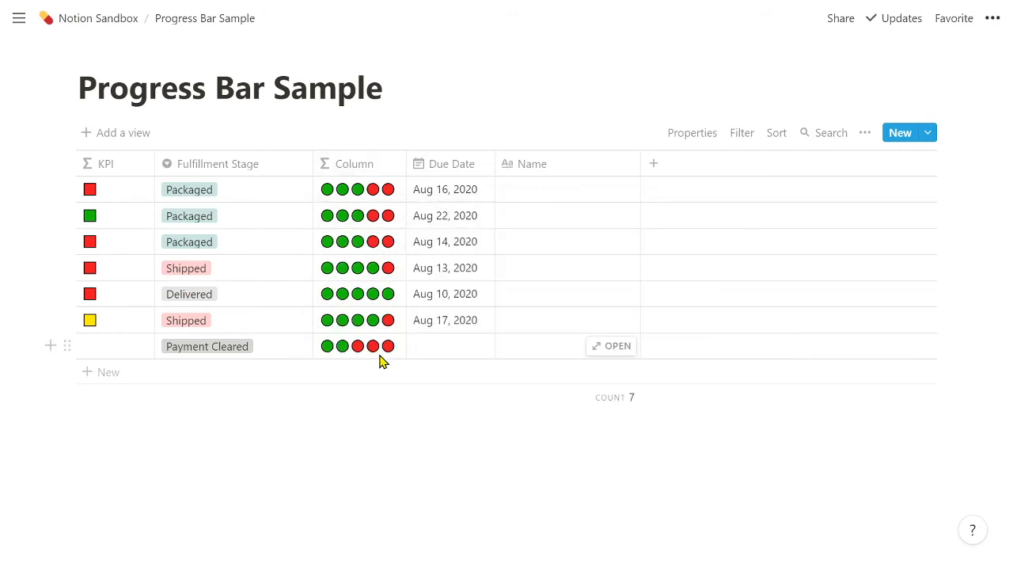
pyautogui.moveTo(247, 277)
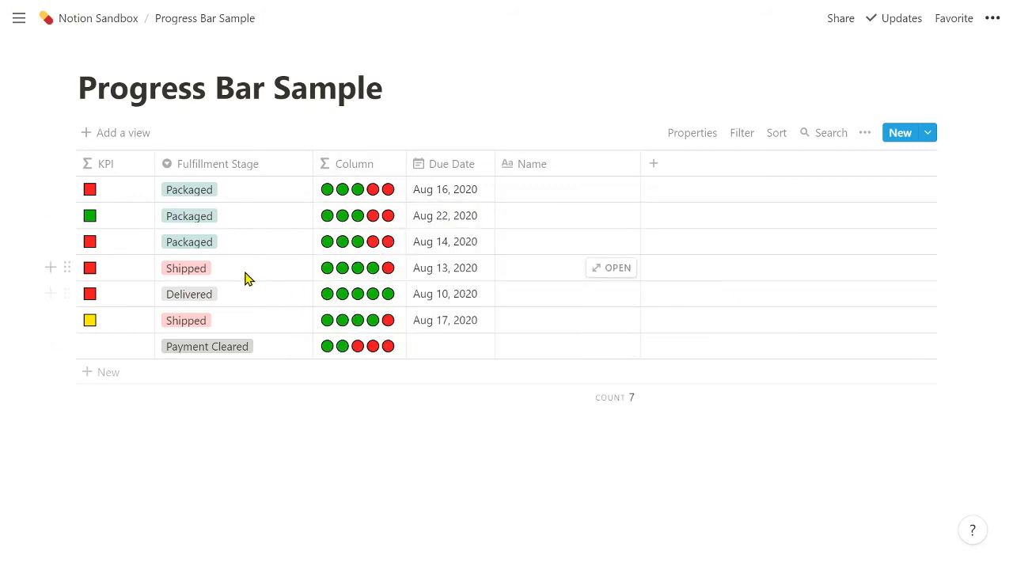
pyautogui.moveTo(190, 195)
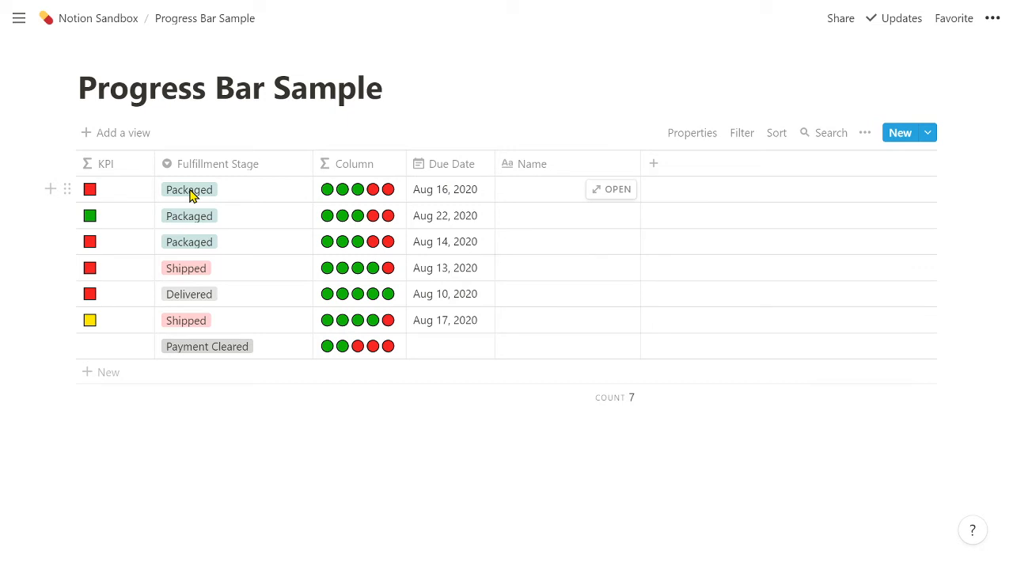
pyautogui.click(190, 190)
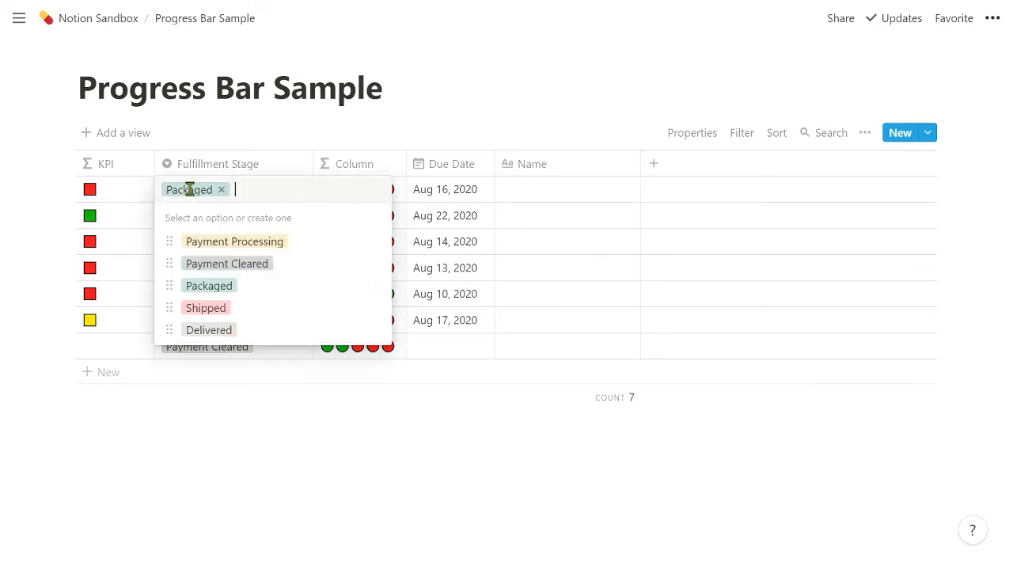
pyautogui.click(235, 240)
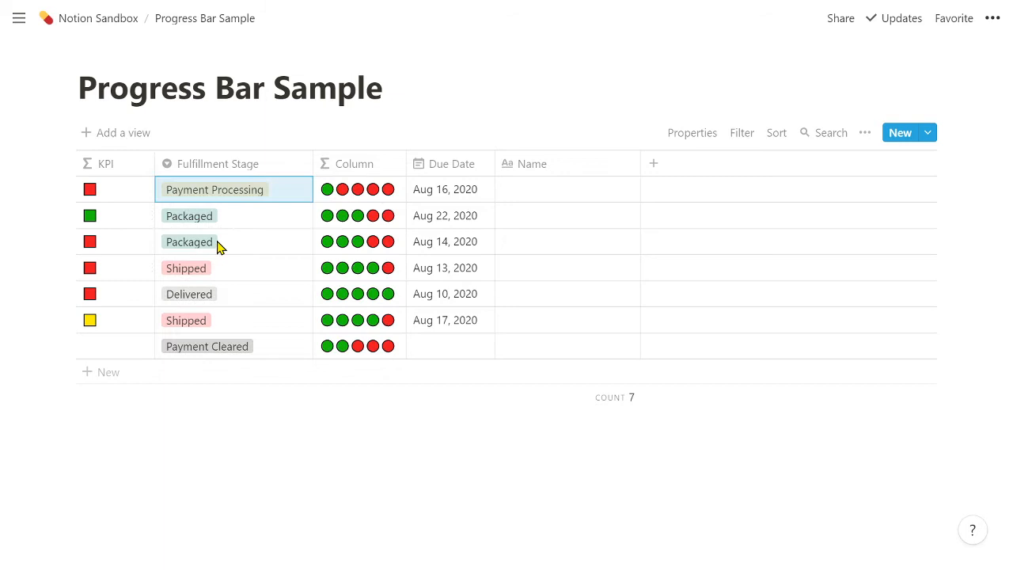
pyautogui.click(214, 190)
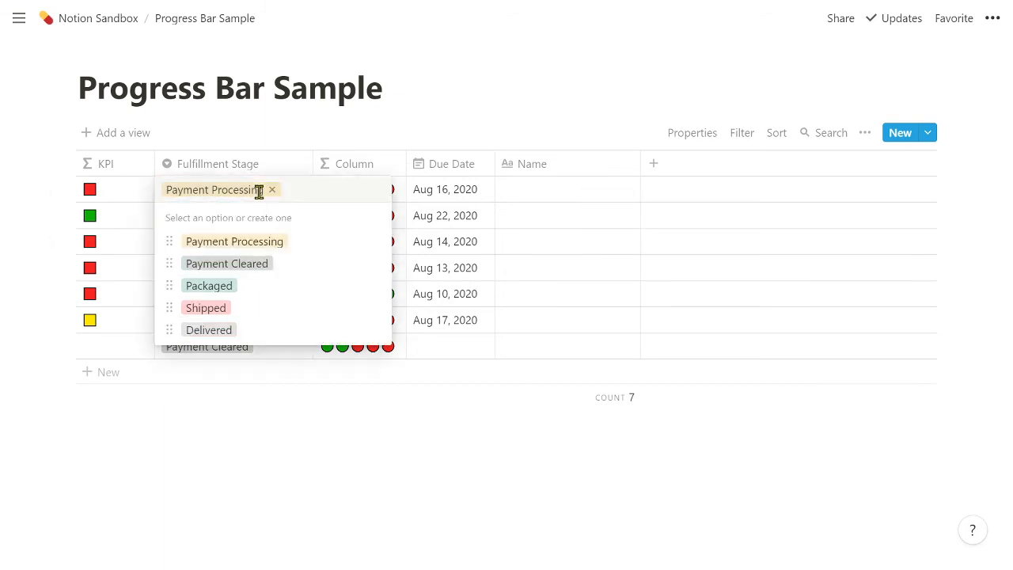
pyautogui.click(206, 307)
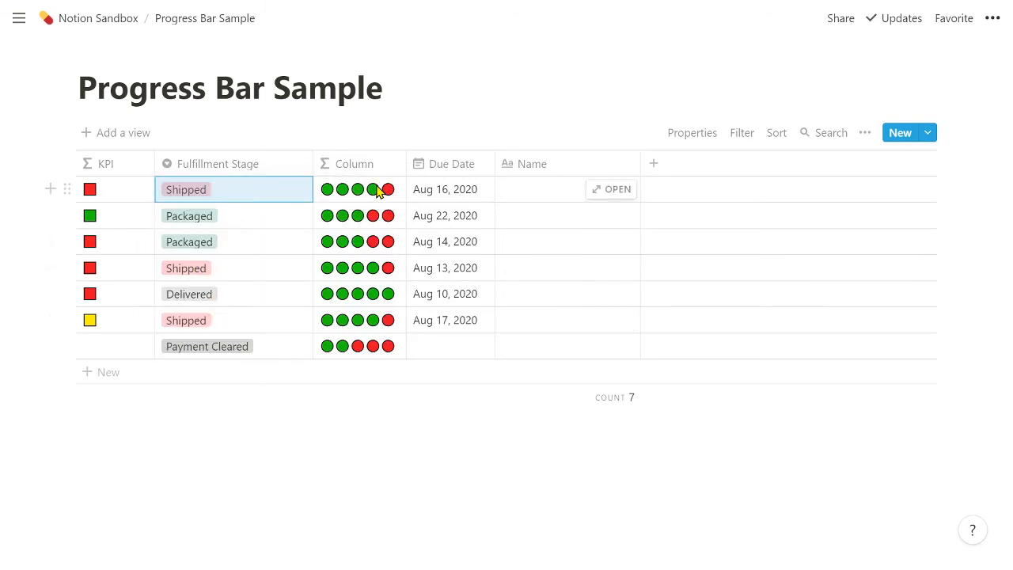
pyautogui.moveTo(368, 514)
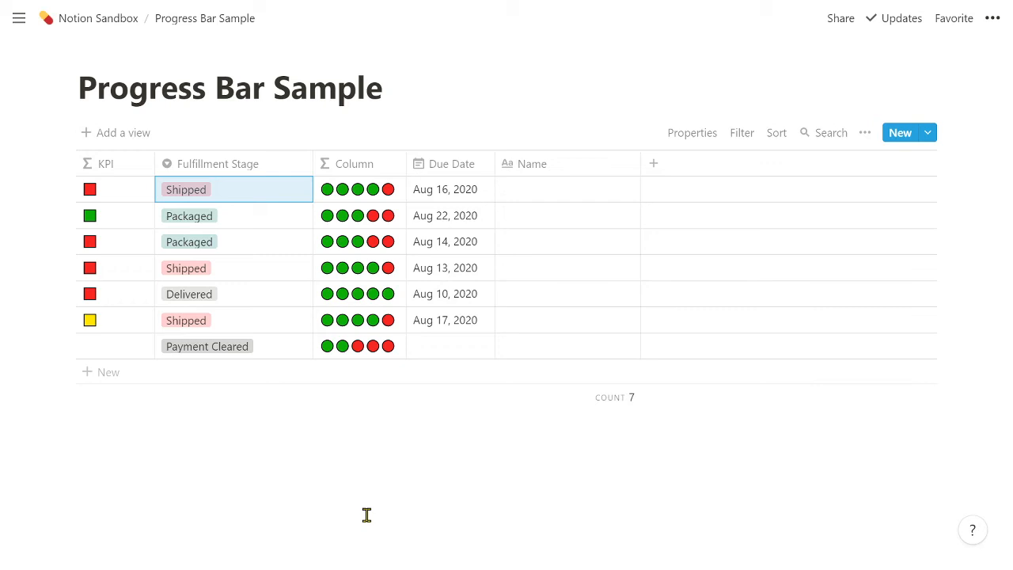
pyautogui.click(19, 19)
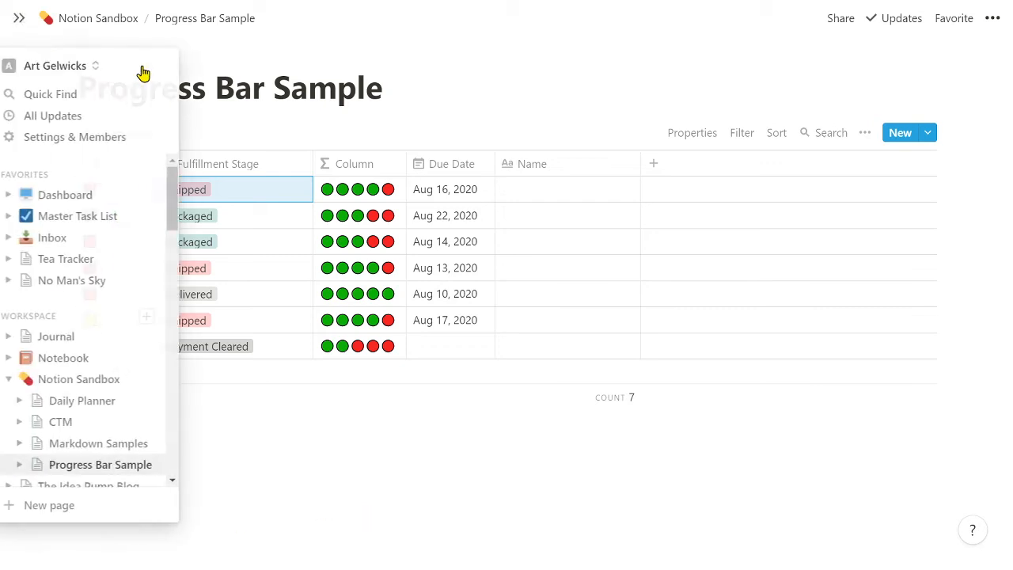
pyautogui.click(19, 19)
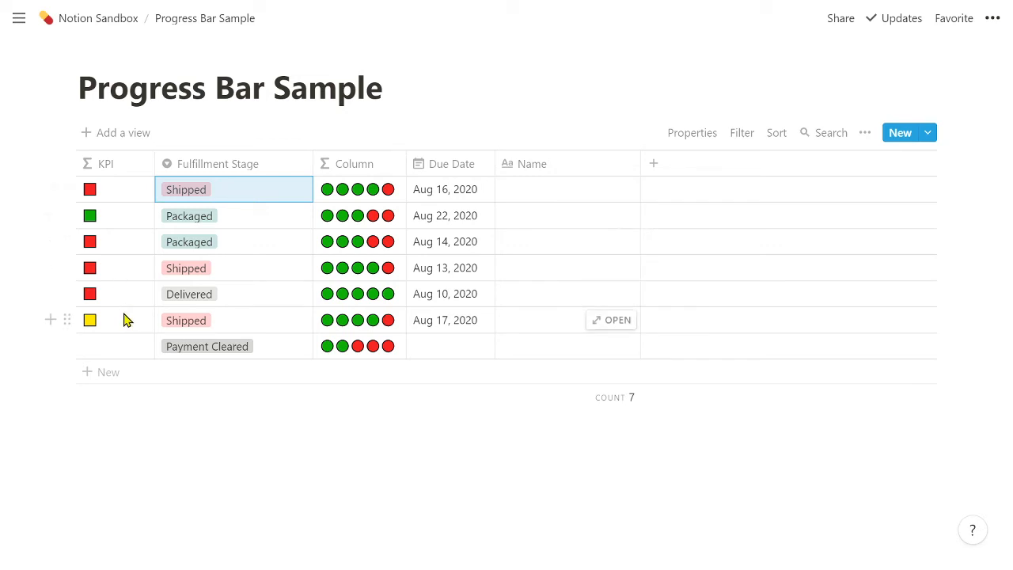
pyautogui.moveTo(135, 294)
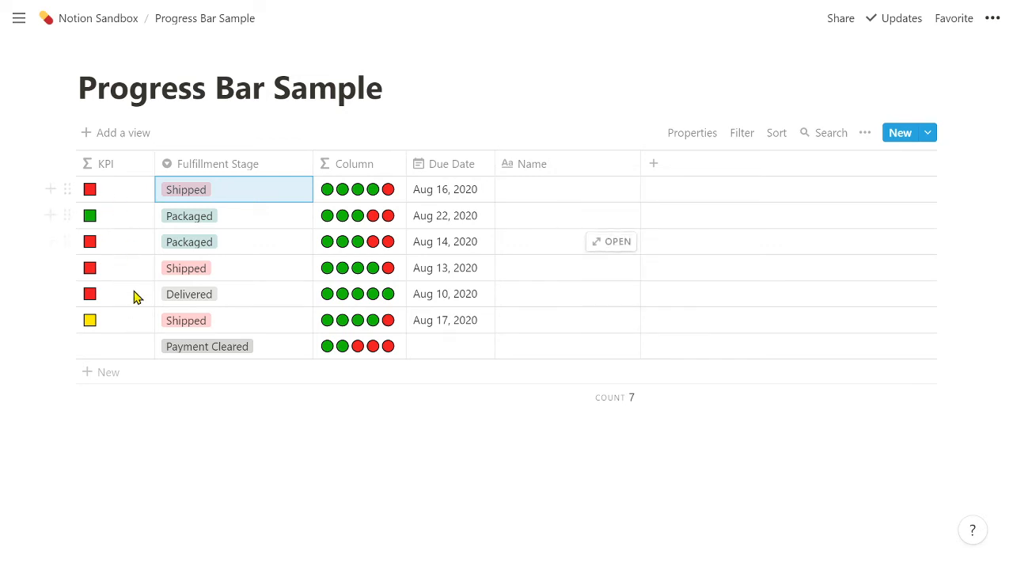
pyautogui.moveTo(136, 327)
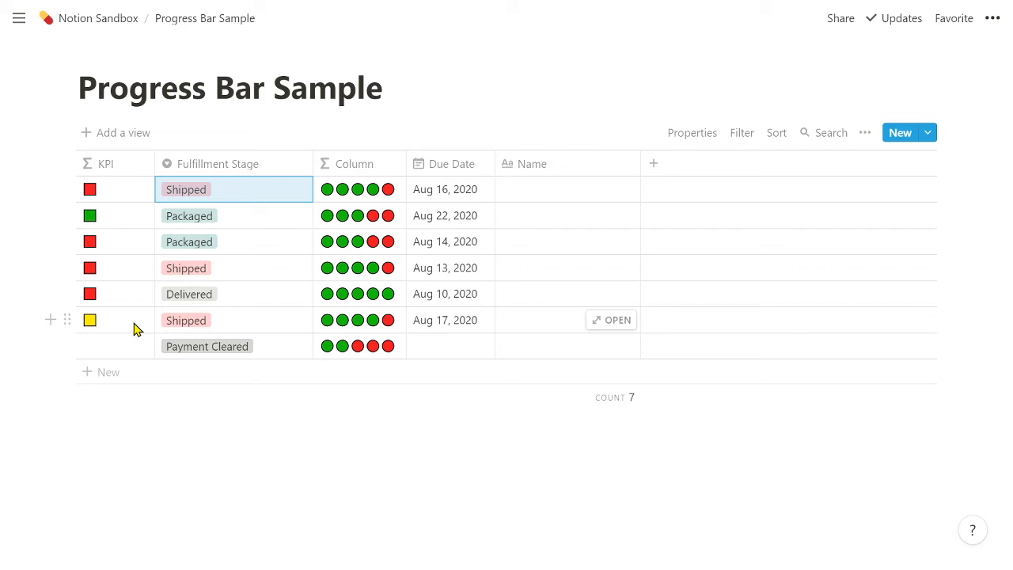
pyautogui.moveTo(402, 209)
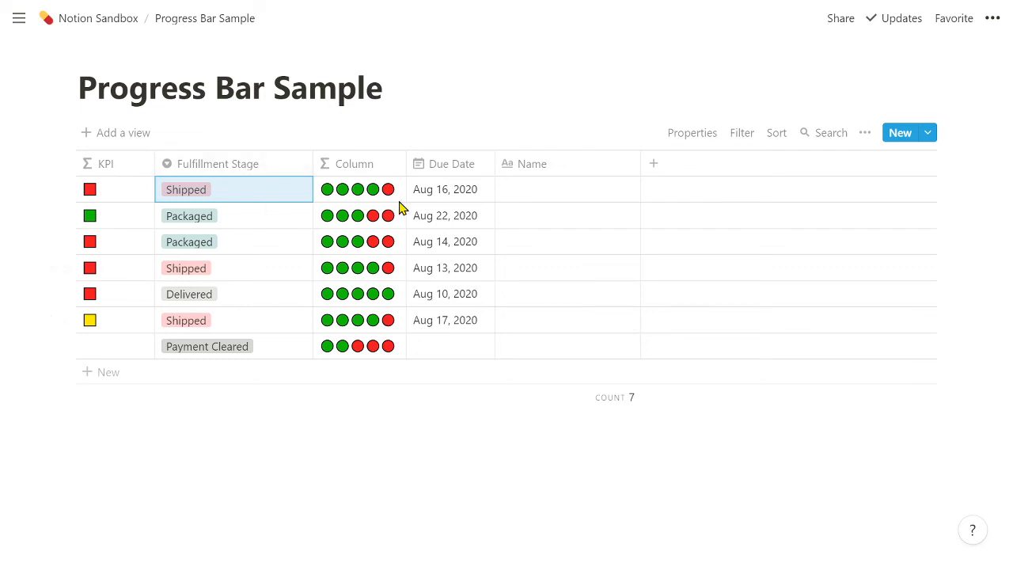
pyautogui.moveTo(462, 313)
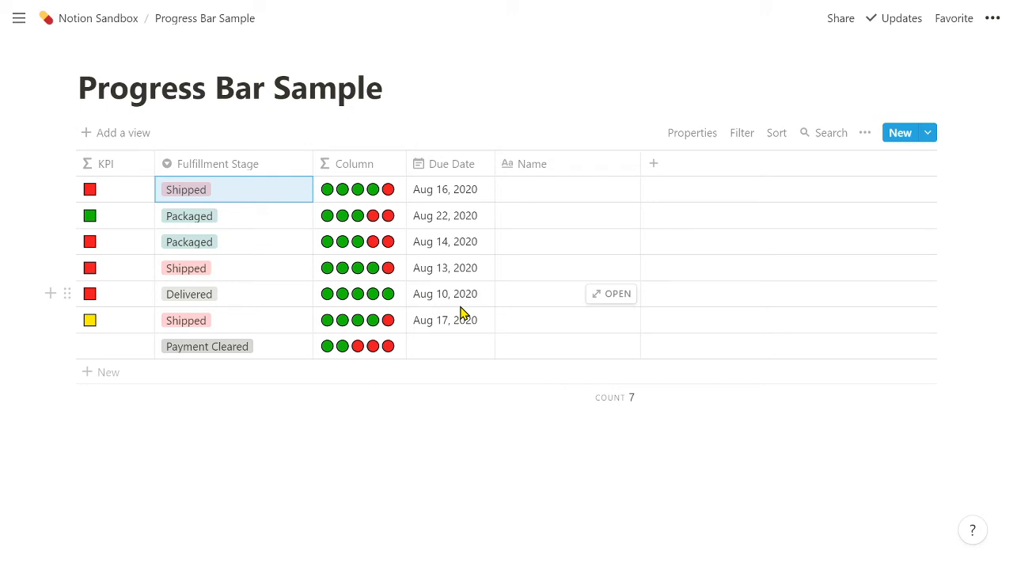
# Make the SLA KPI property visible in the view, showing day counts 1, 7, 0, -1, -4 and 2
pyautogui.click(864, 133)
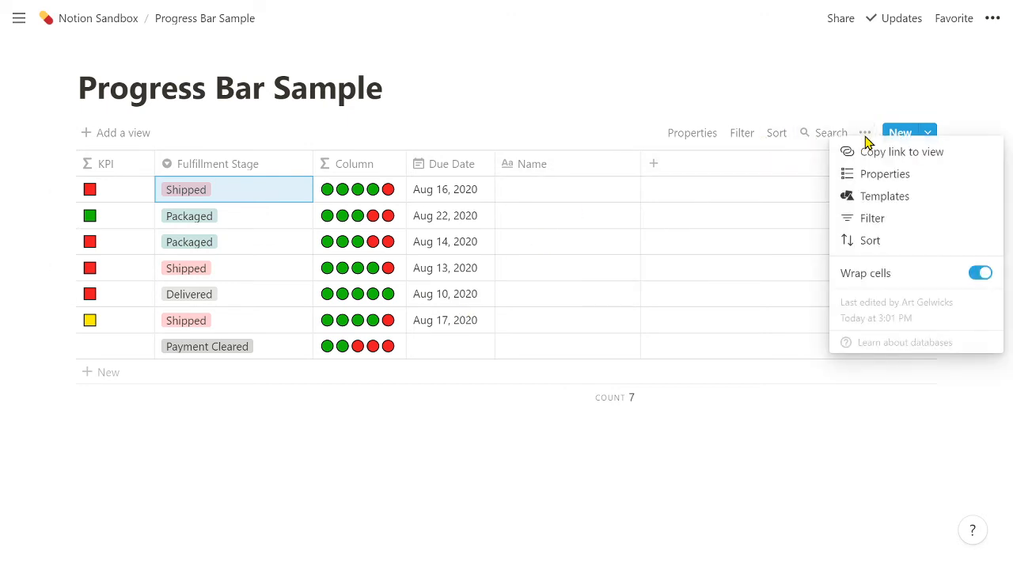
pyautogui.click(883, 173)
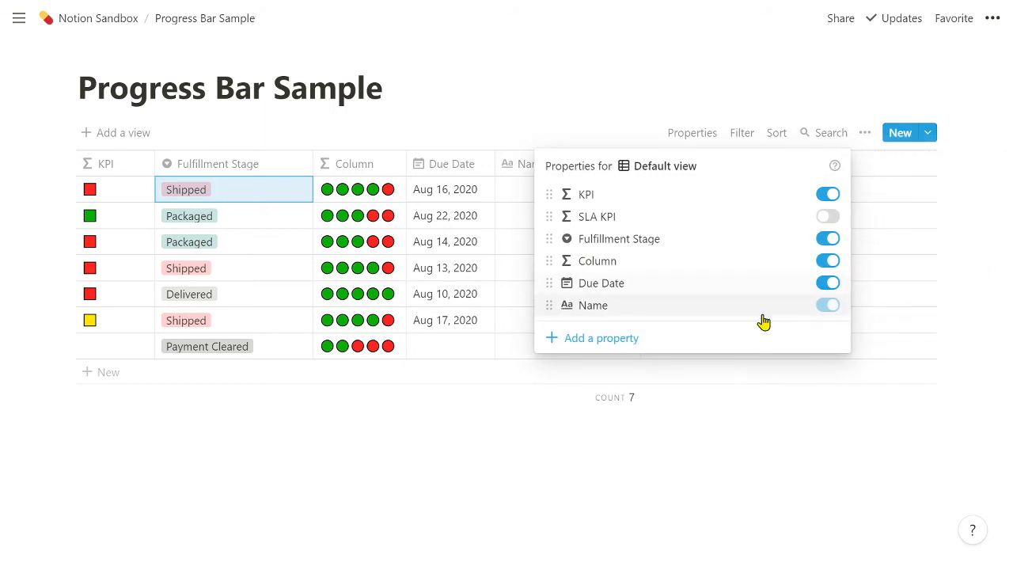
pyautogui.moveTo(624, 227)
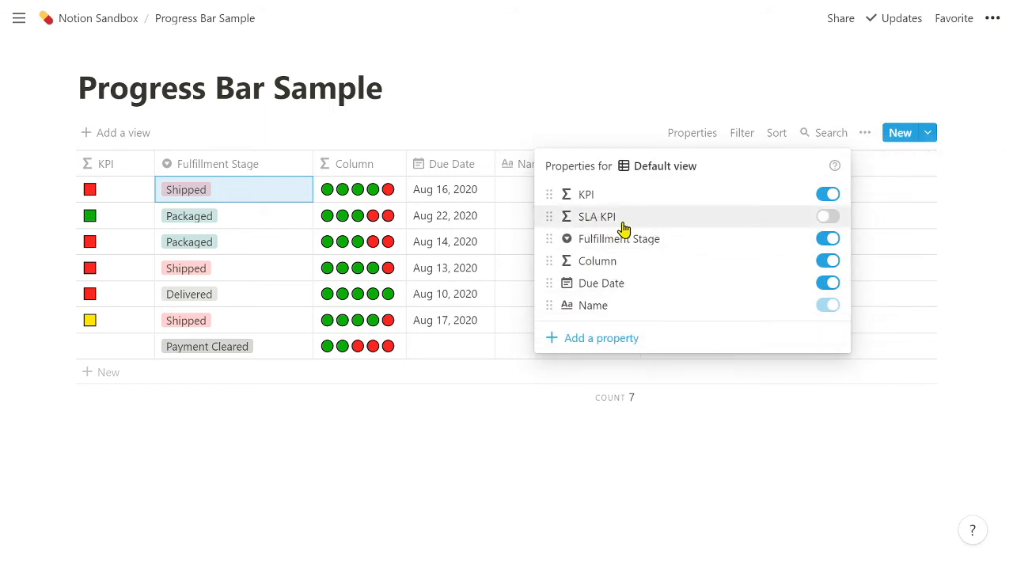
pyautogui.click(827, 215)
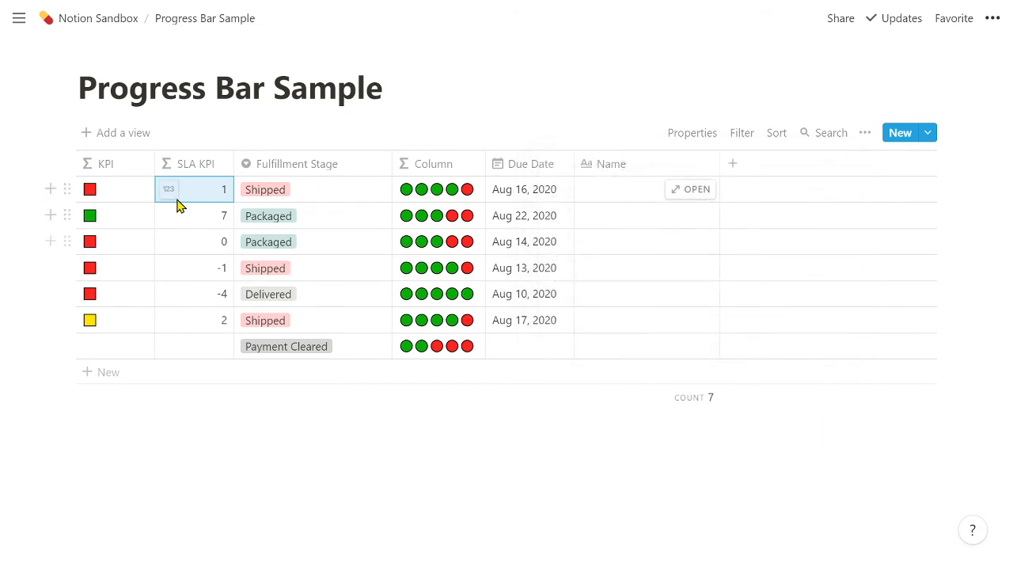
pyautogui.moveTo(228, 222)
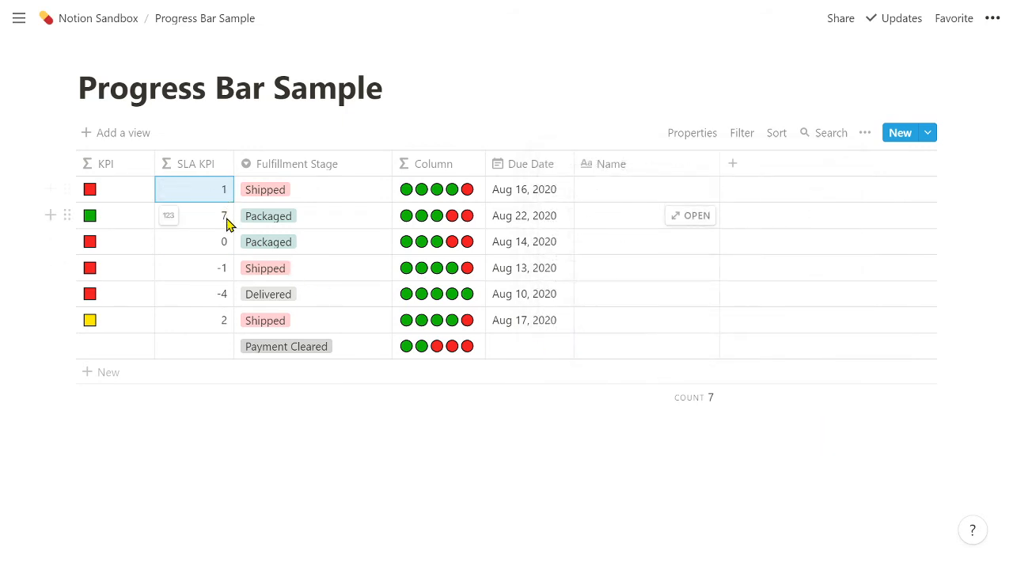
pyautogui.moveTo(224, 292)
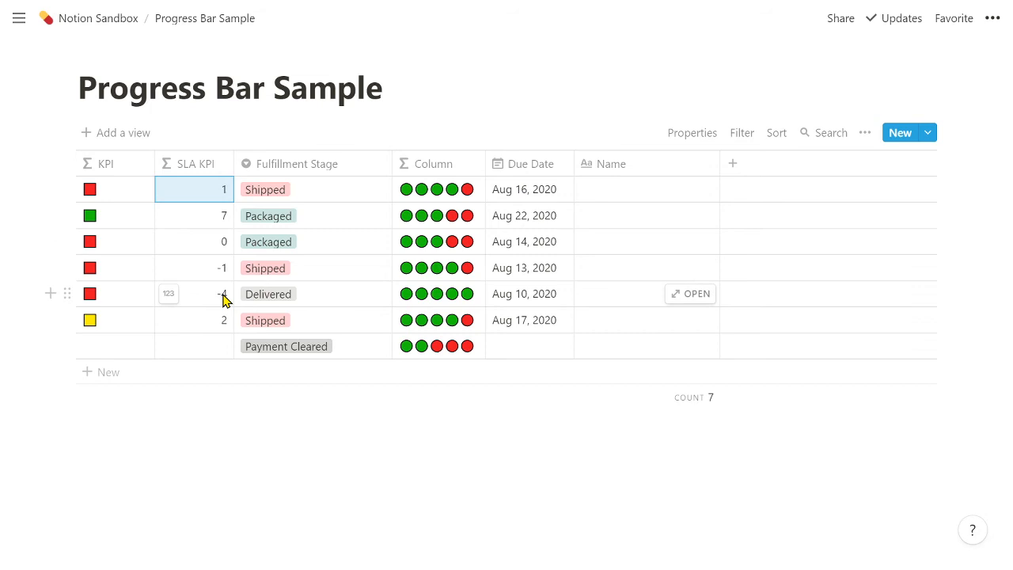
pyautogui.moveTo(274, 415)
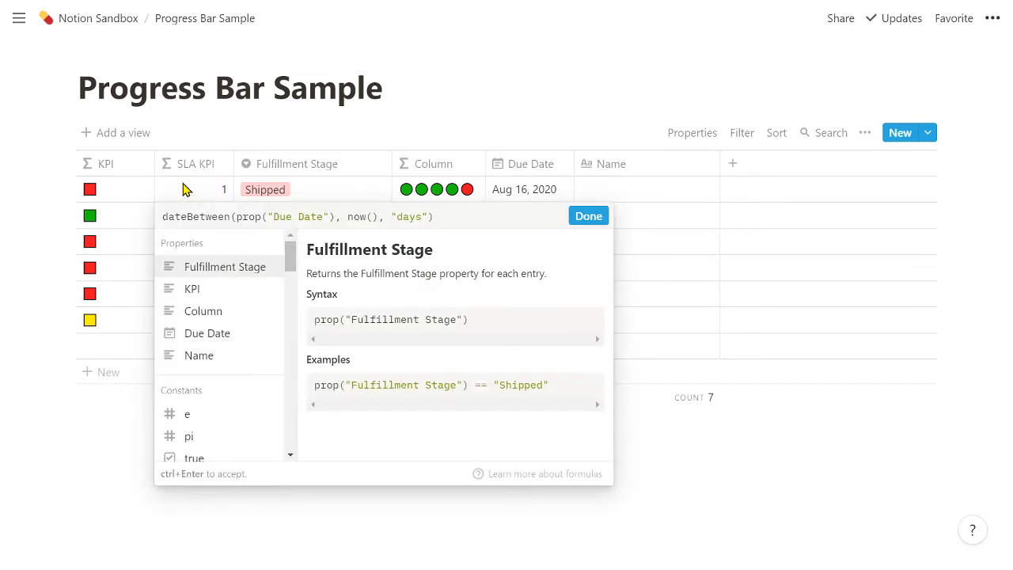
pyautogui.moveTo(204, 187)
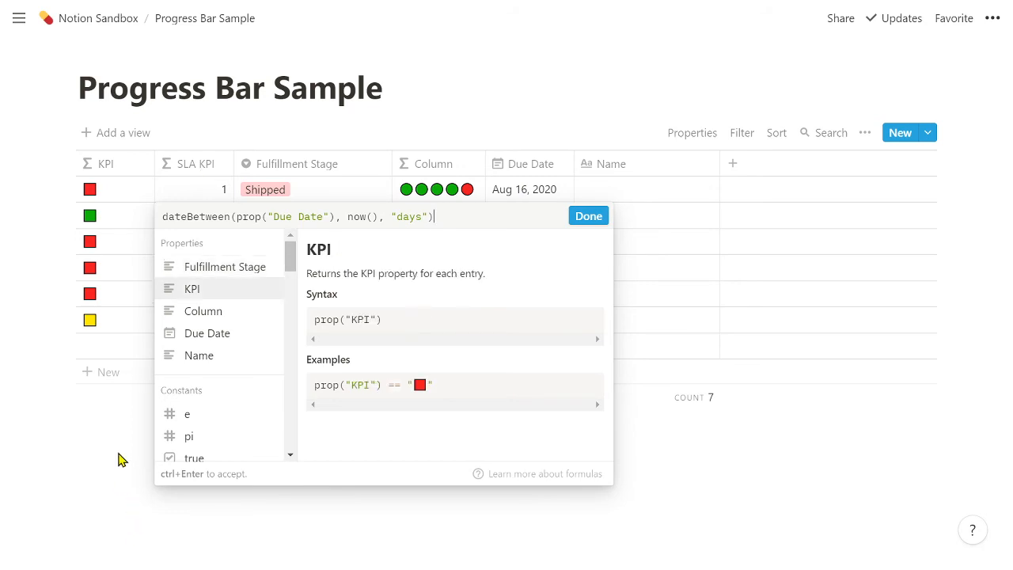
pyautogui.click(589, 215)
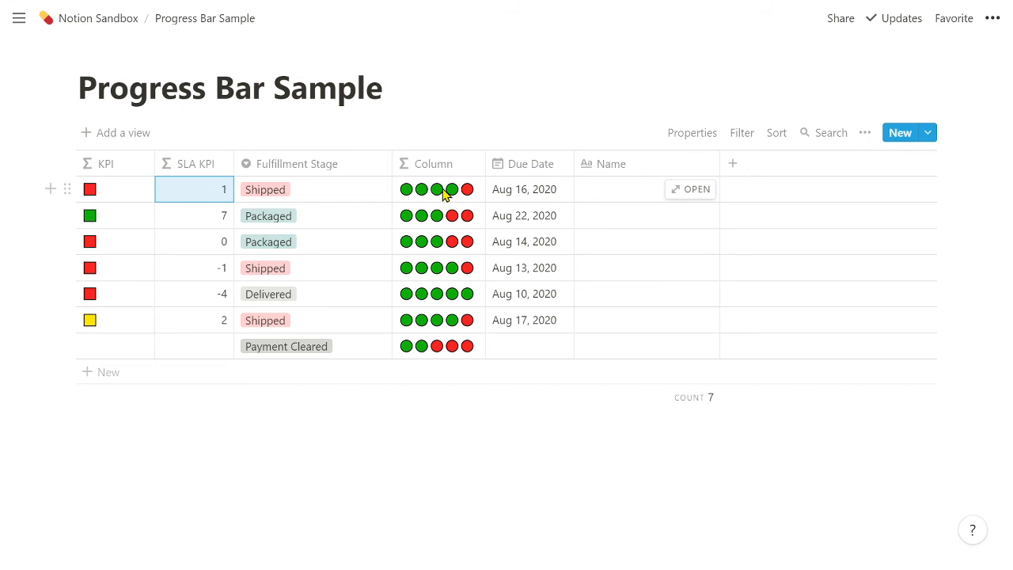
pyautogui.moveTo(445, 356)
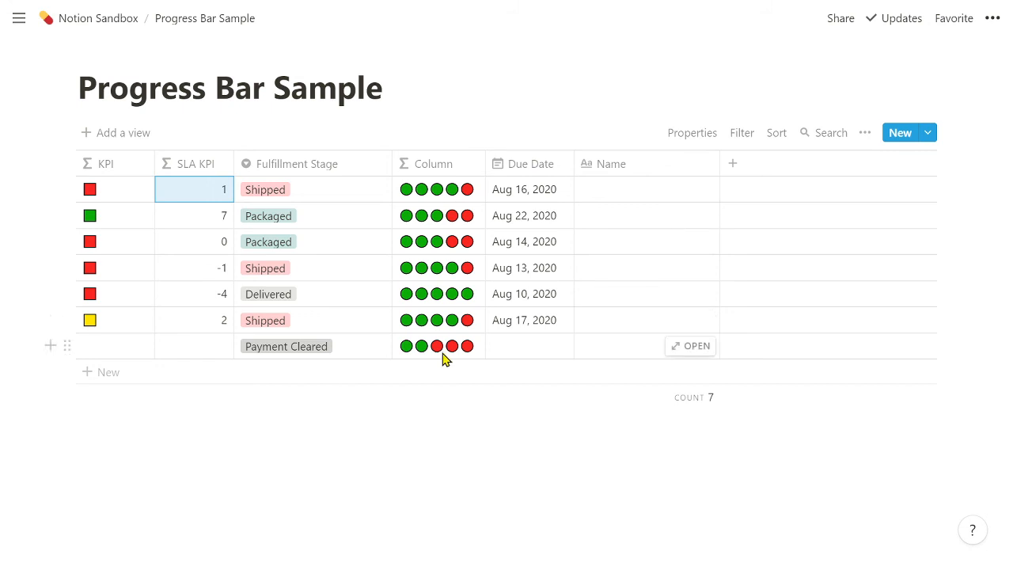
pyautogui.moveTo(434, 244)
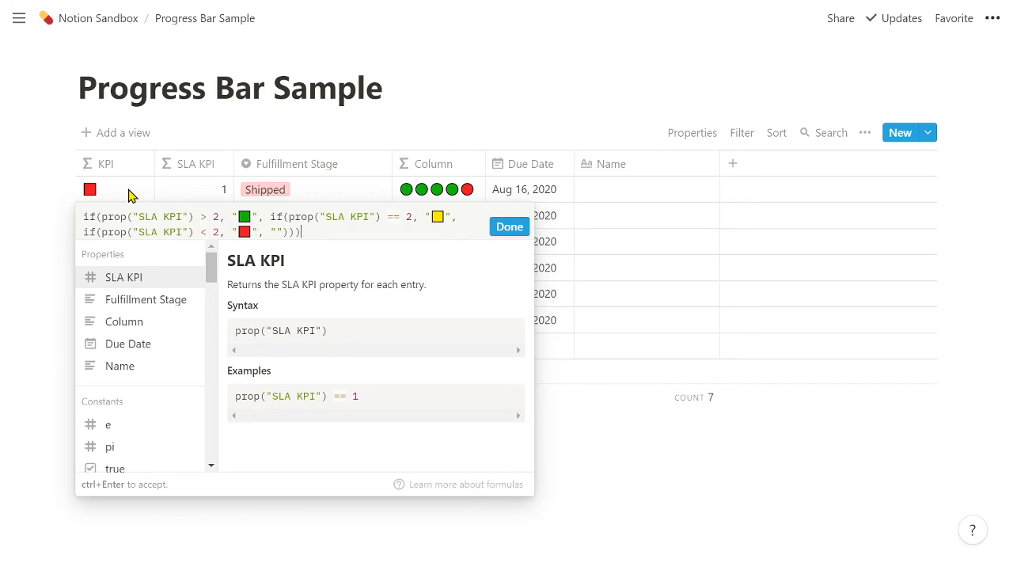
pyautogui.moveTo(510, 228)
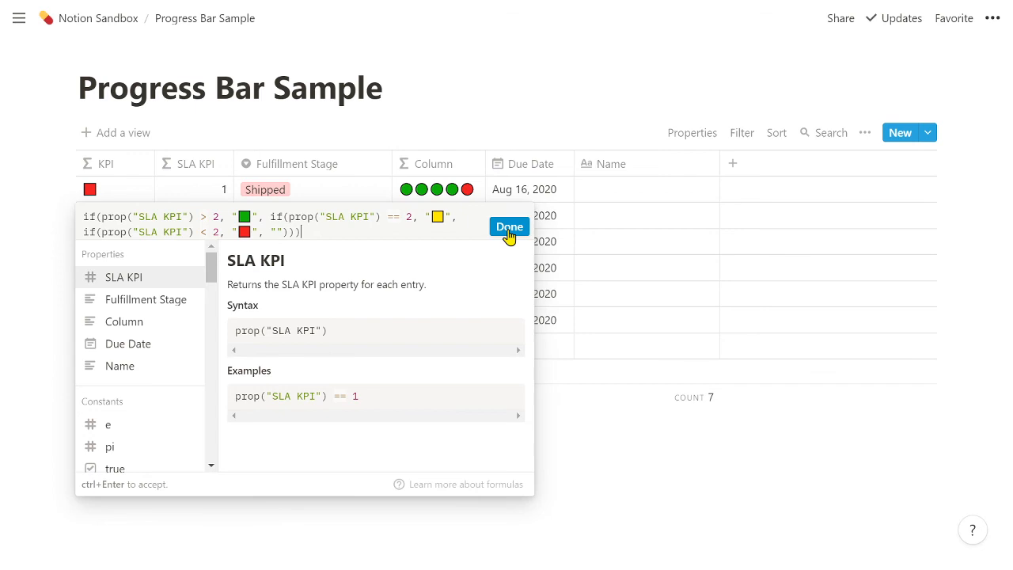
pyautogui.click(510, 228)
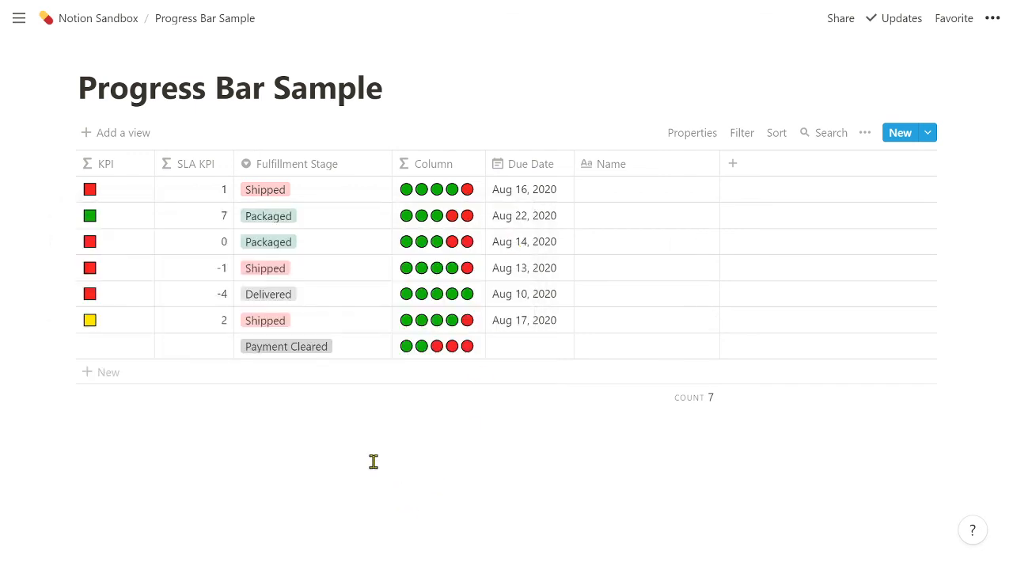
pyautogui.moveTo(241, 440)
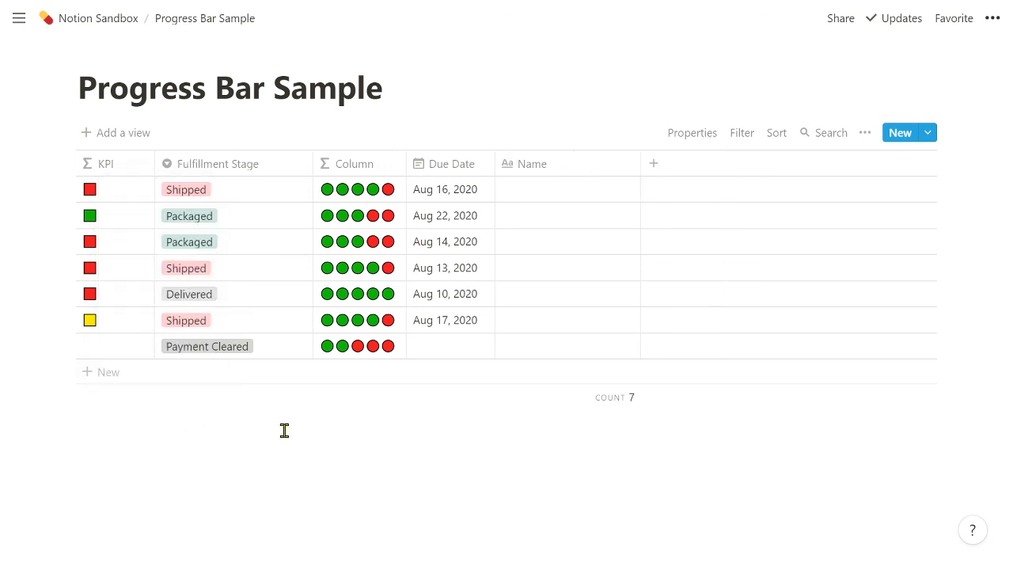
pyautogui.moveTo(372, 443)
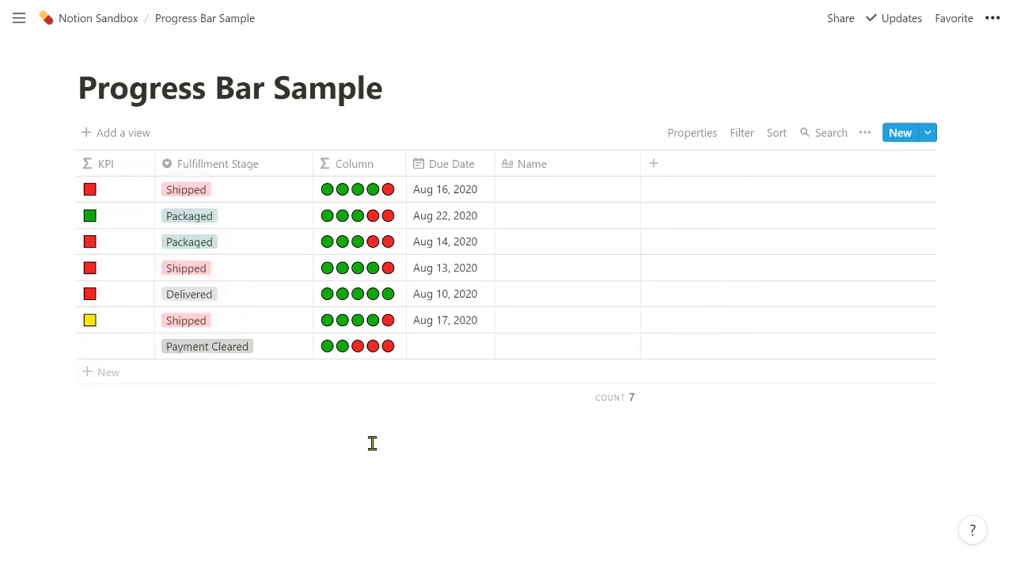